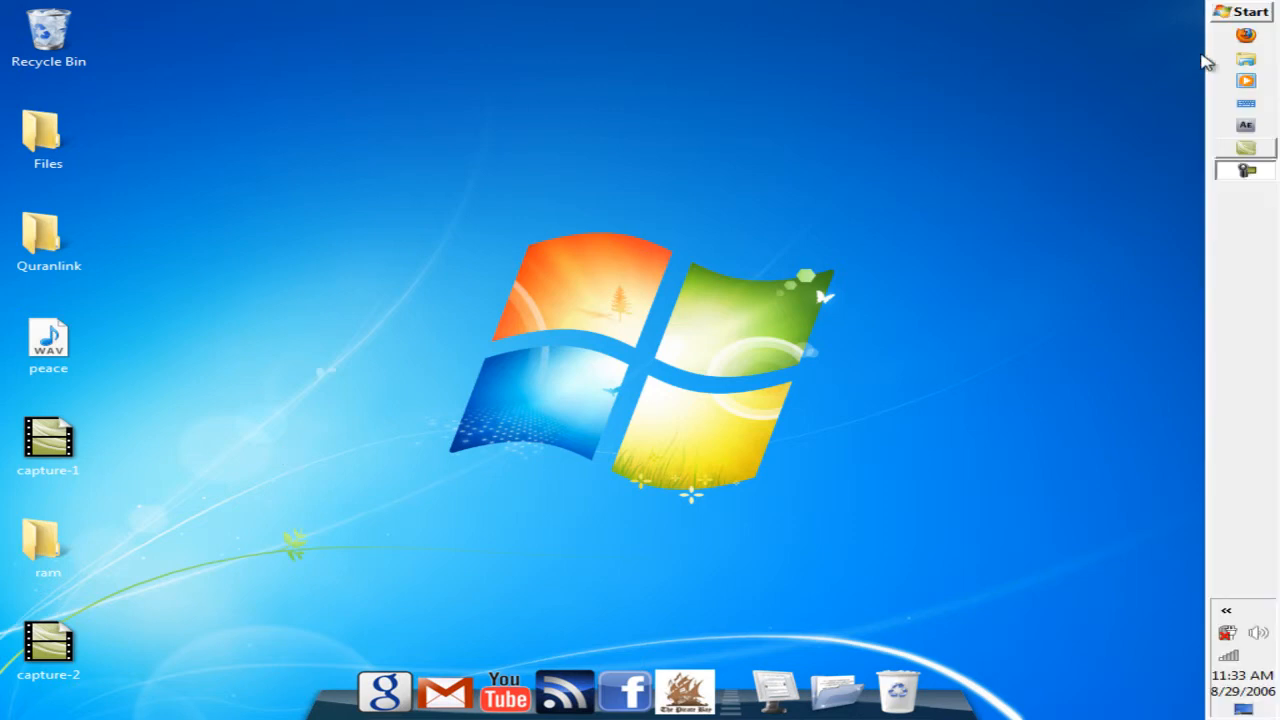
mouse_move(1256, 200)
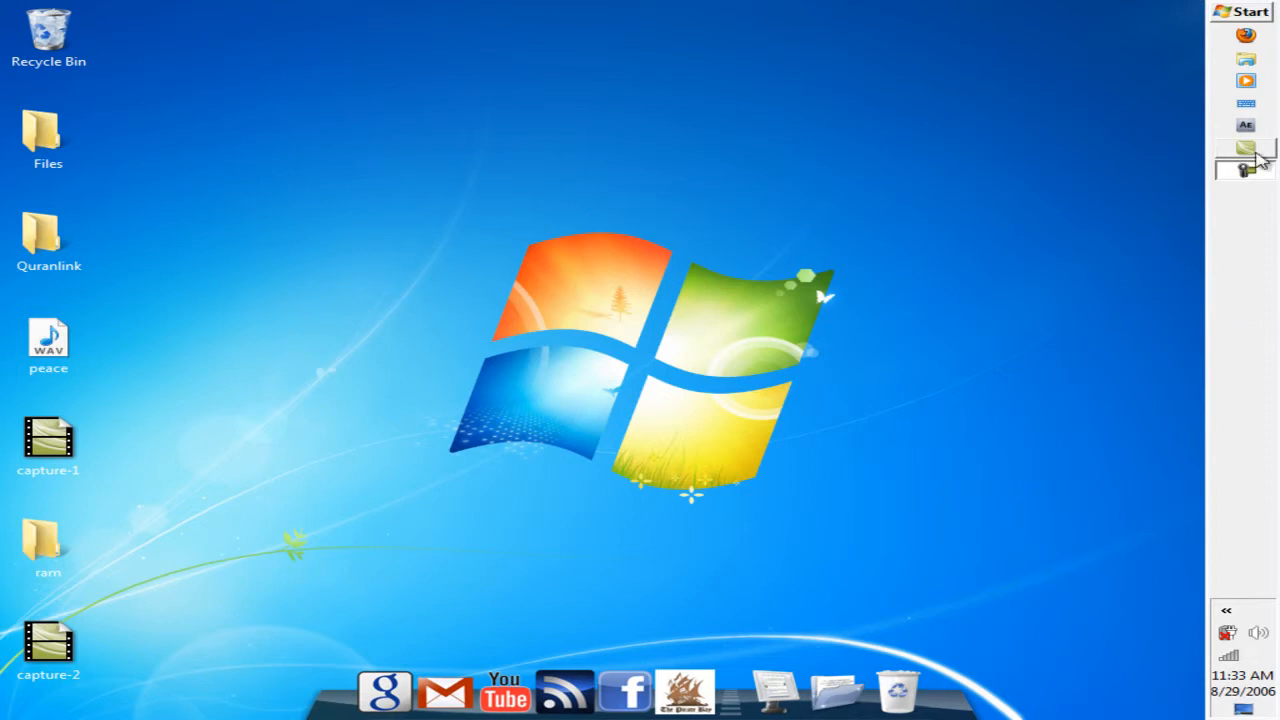
Step: Open the Start menu, dismiss it, and open it again to show the programs list
click(1248, 12)
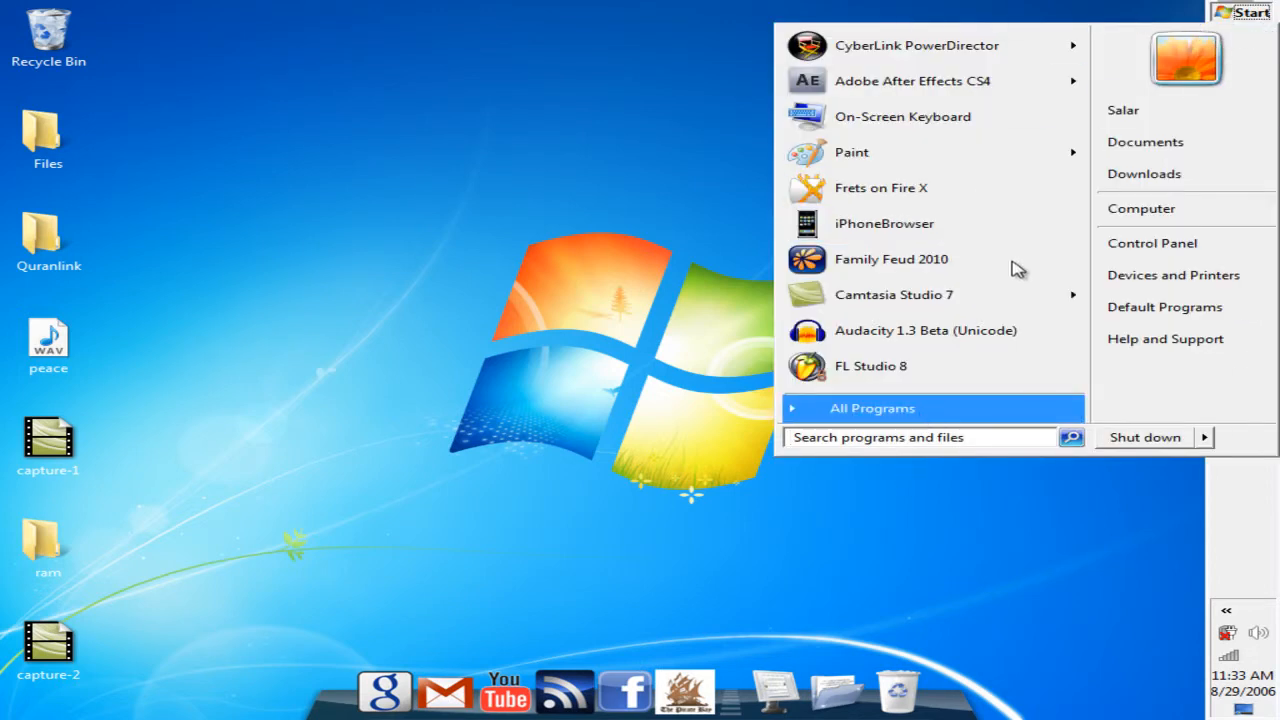
click(870, 408)
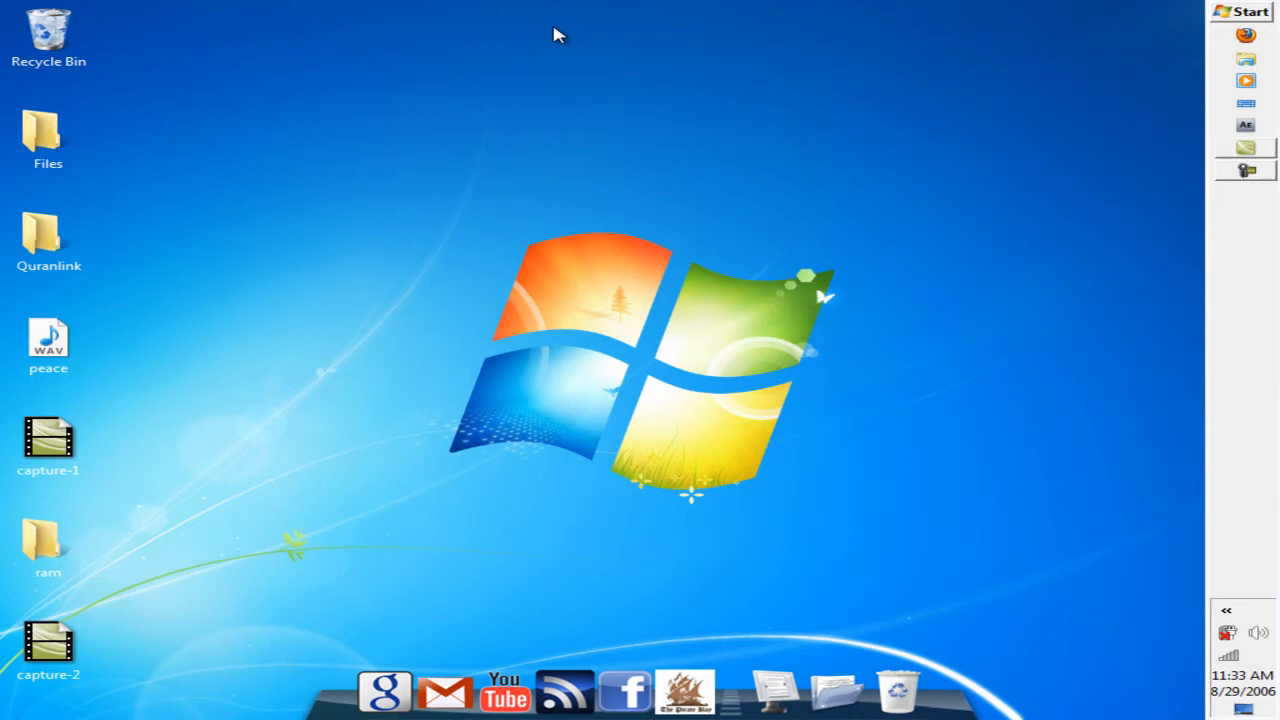
click(1244, 12)
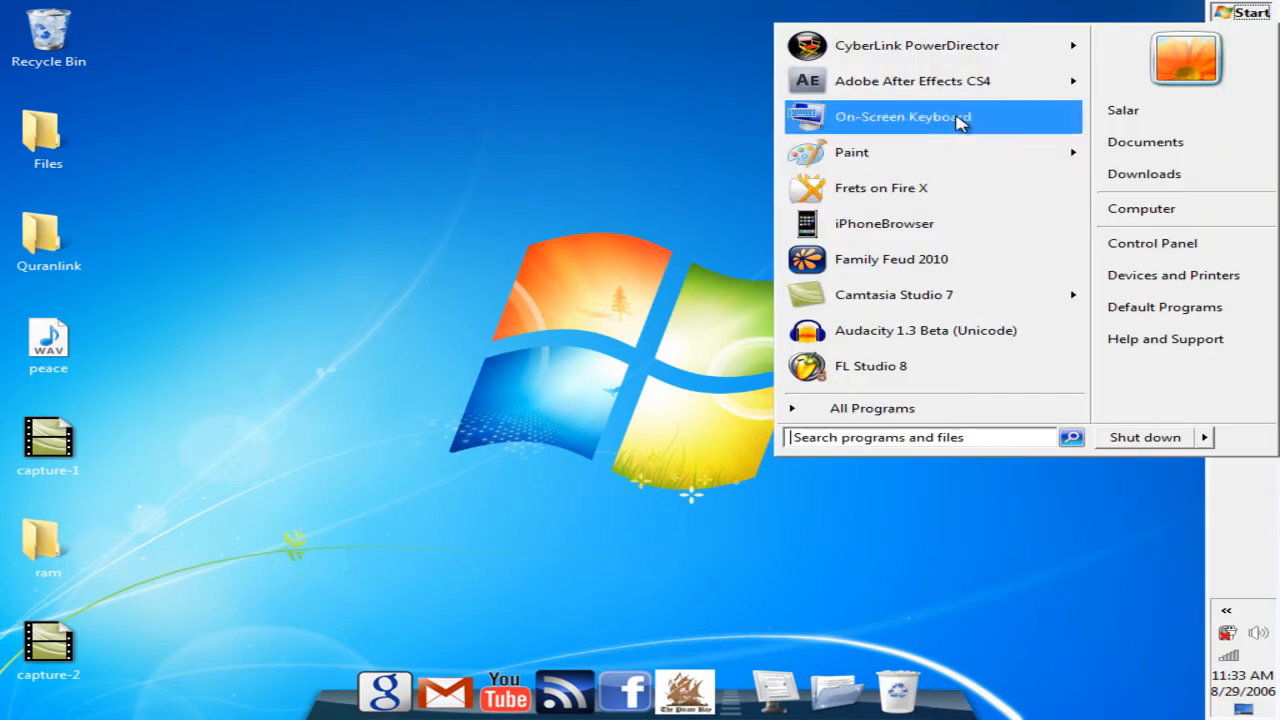
mouse_move(1020, 74)
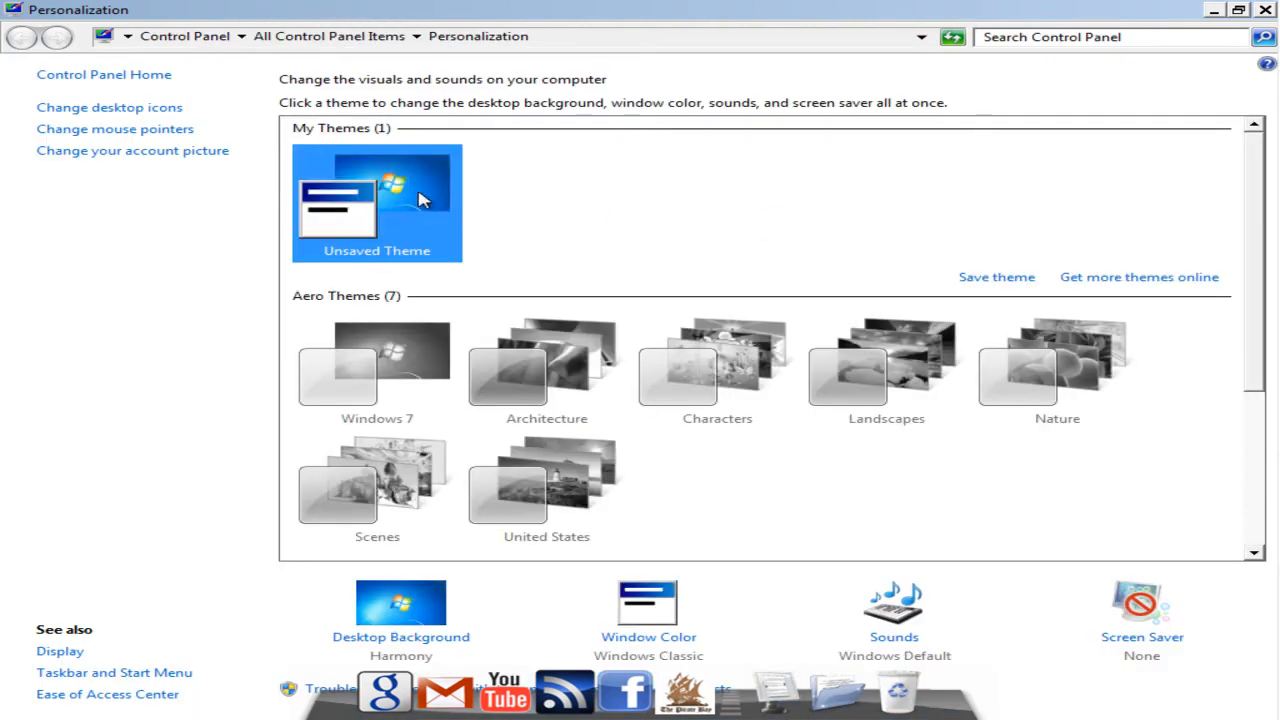
Step: Scroll the Personalization page down to the Basic and High Contrast Themes section
scroll(down, 3)
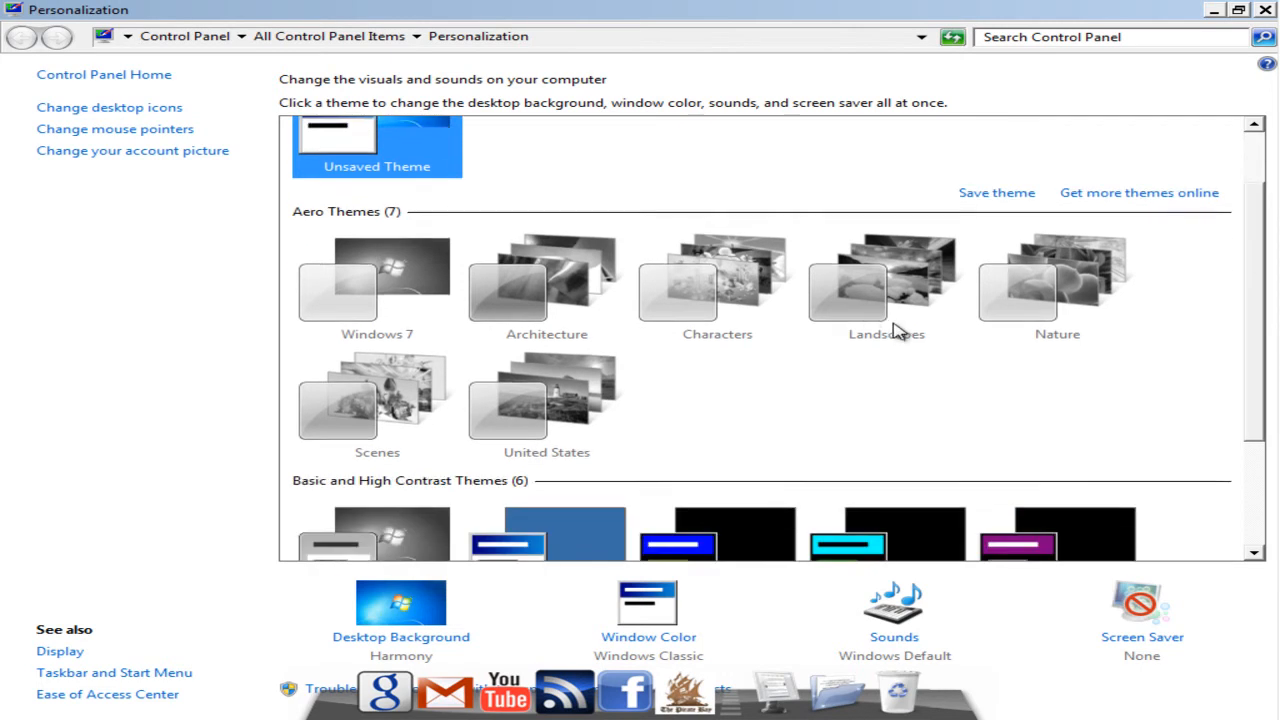
scroll(down, 3)
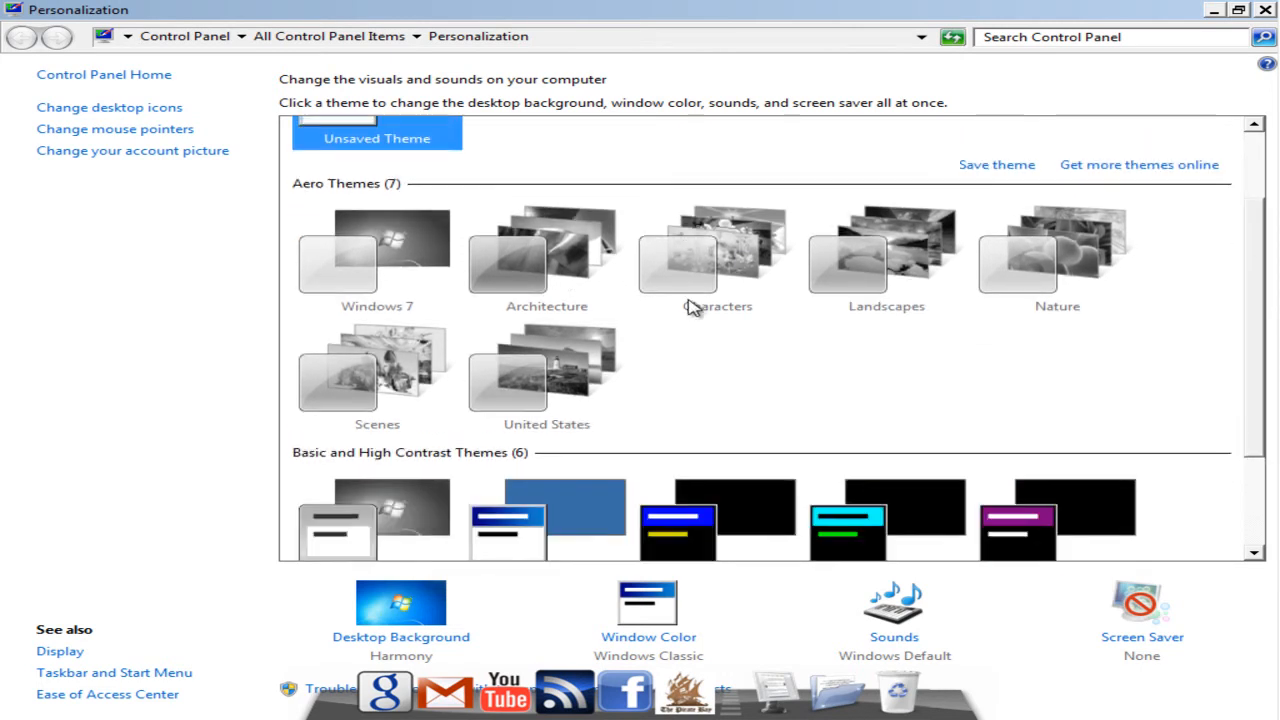
scroll(down, 3)
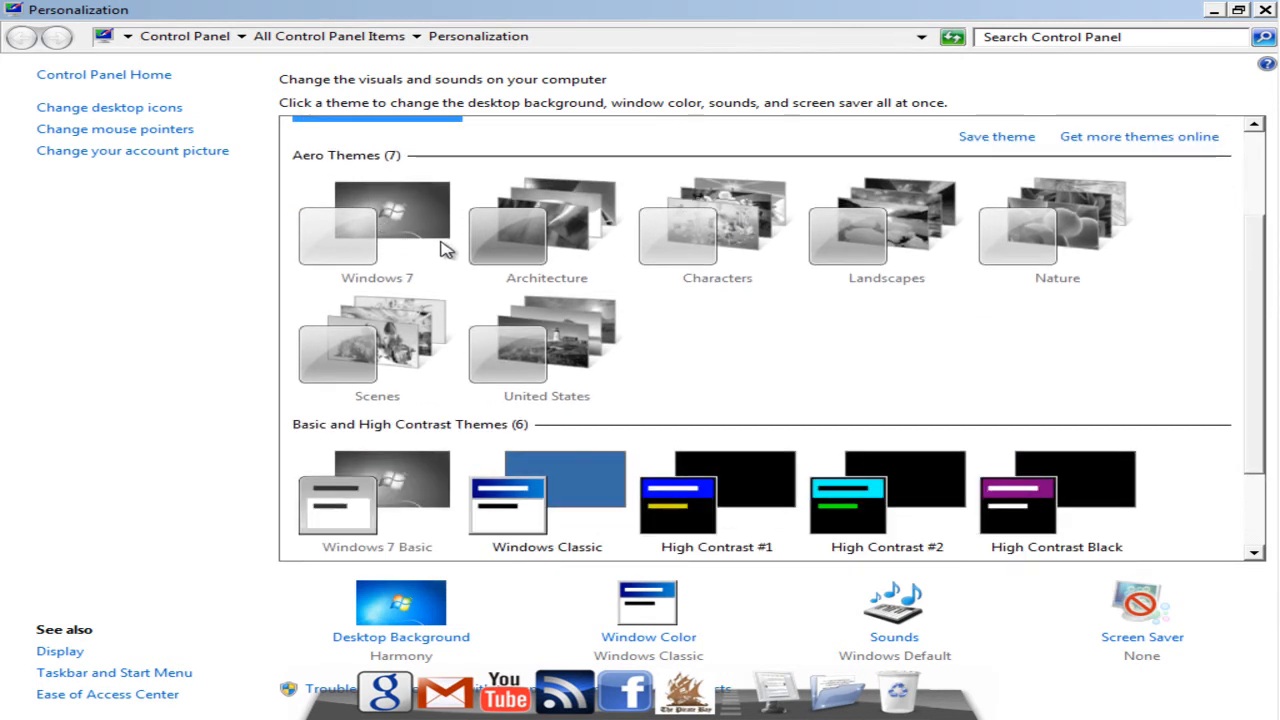
mouse_move(796, 348)
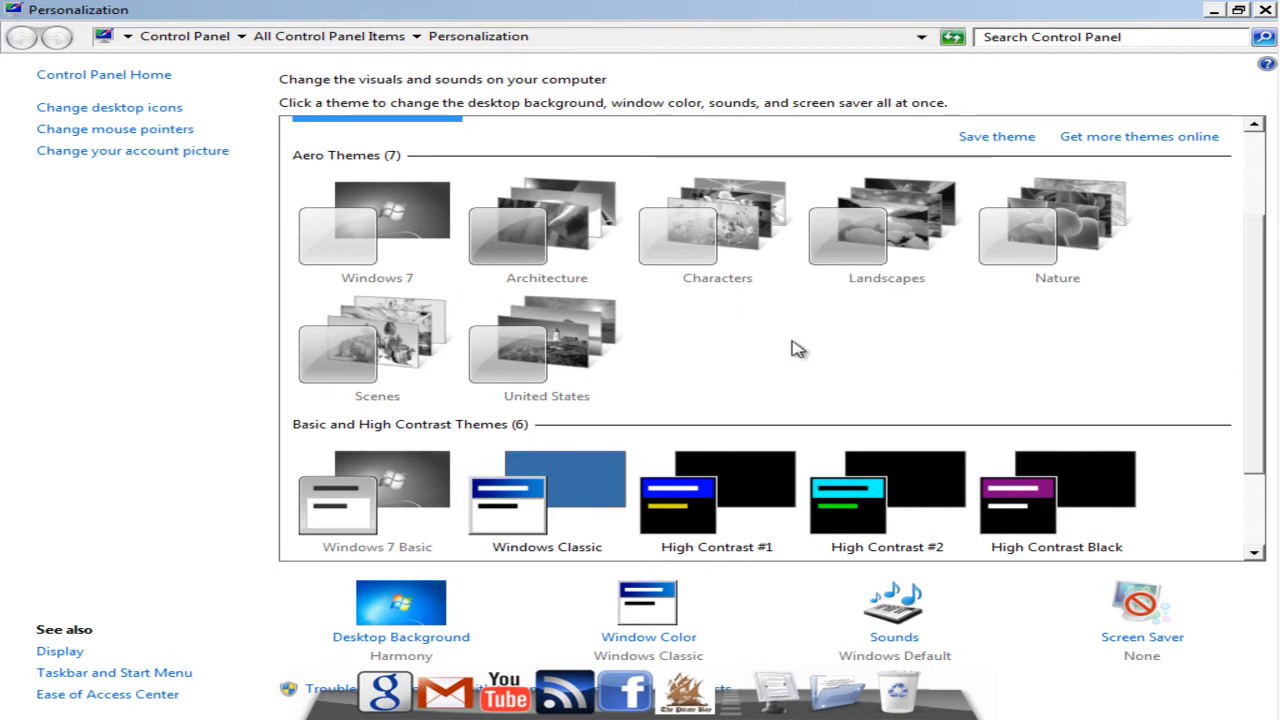
scroll(down, 3)
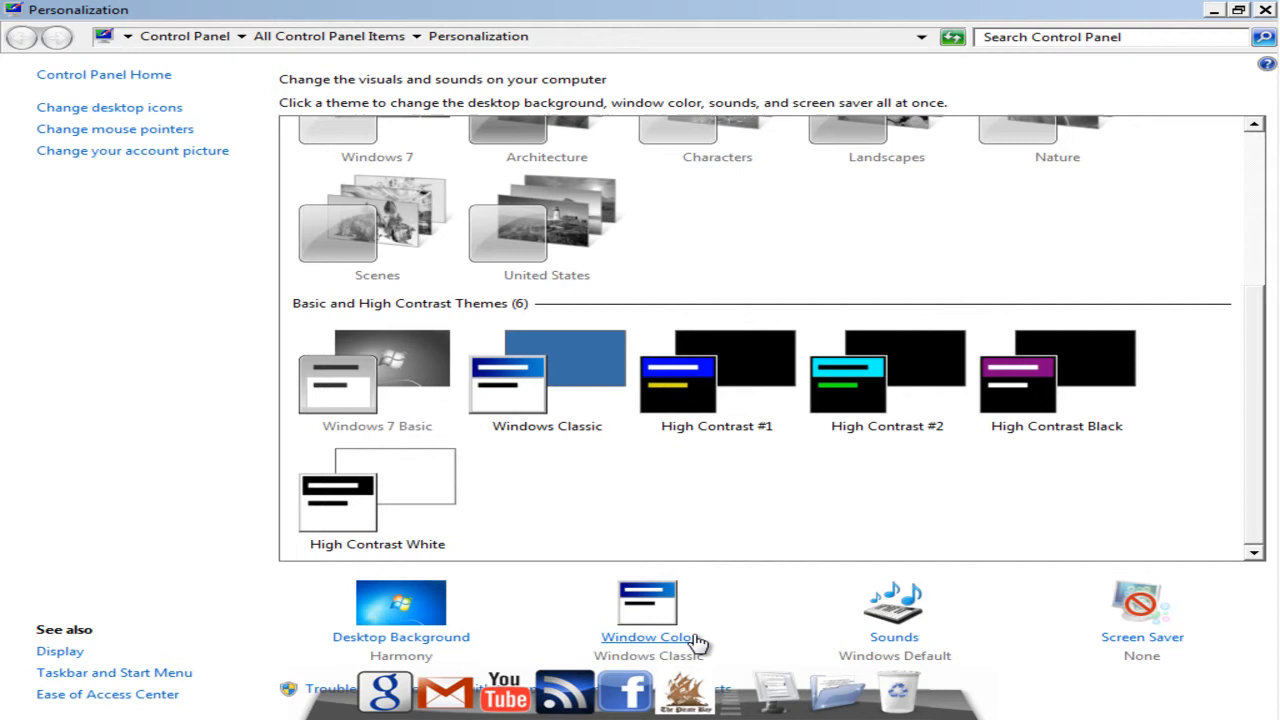
click(648, 636)
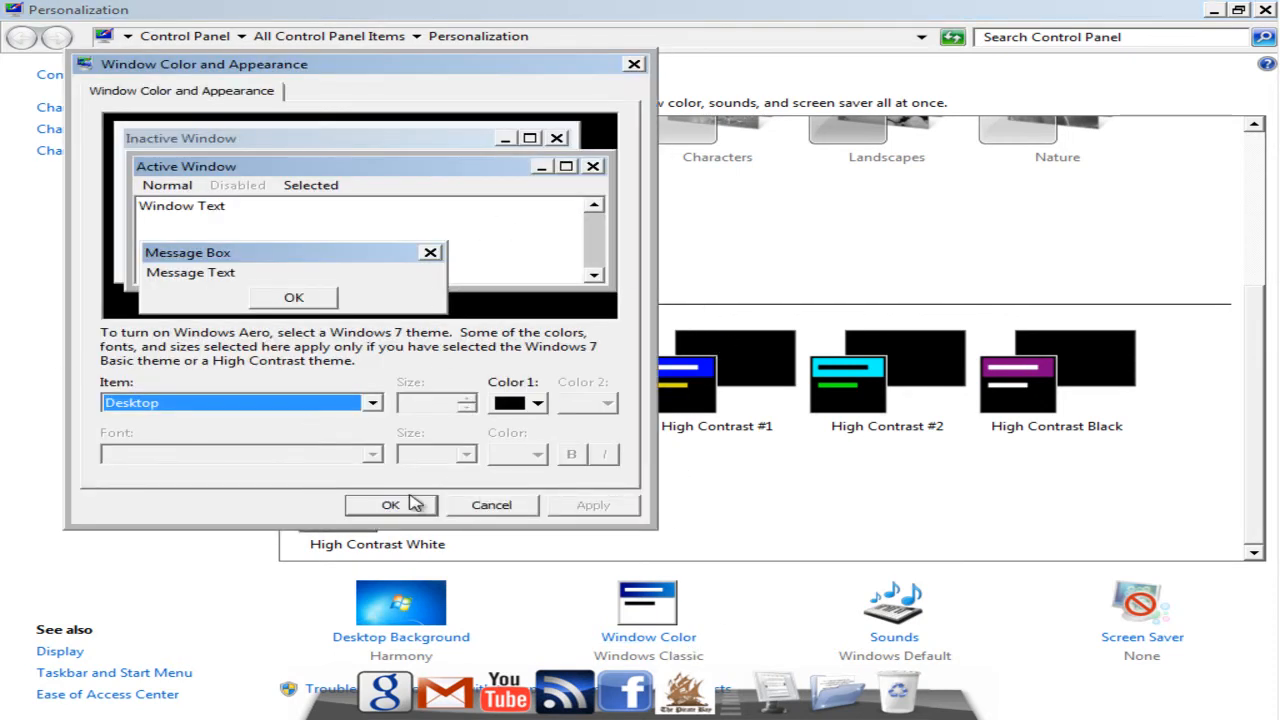
mouse_move(460, 504)
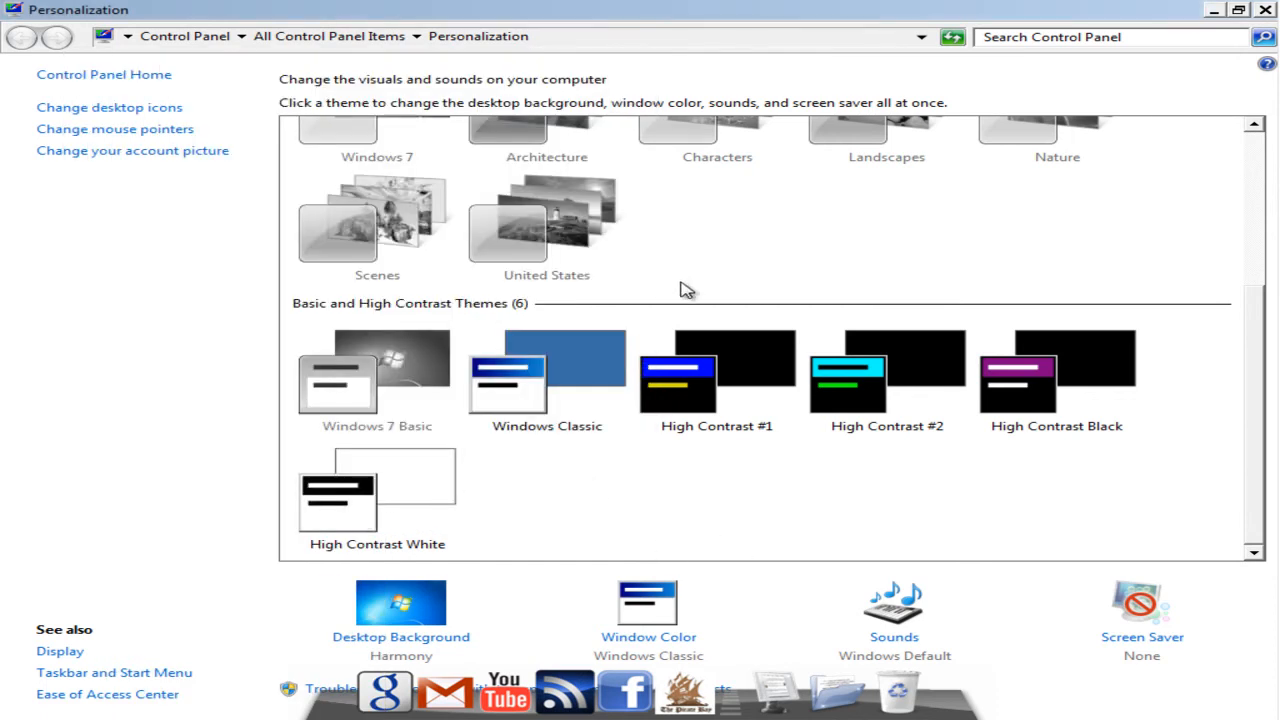
mouse_move(1252, 320)
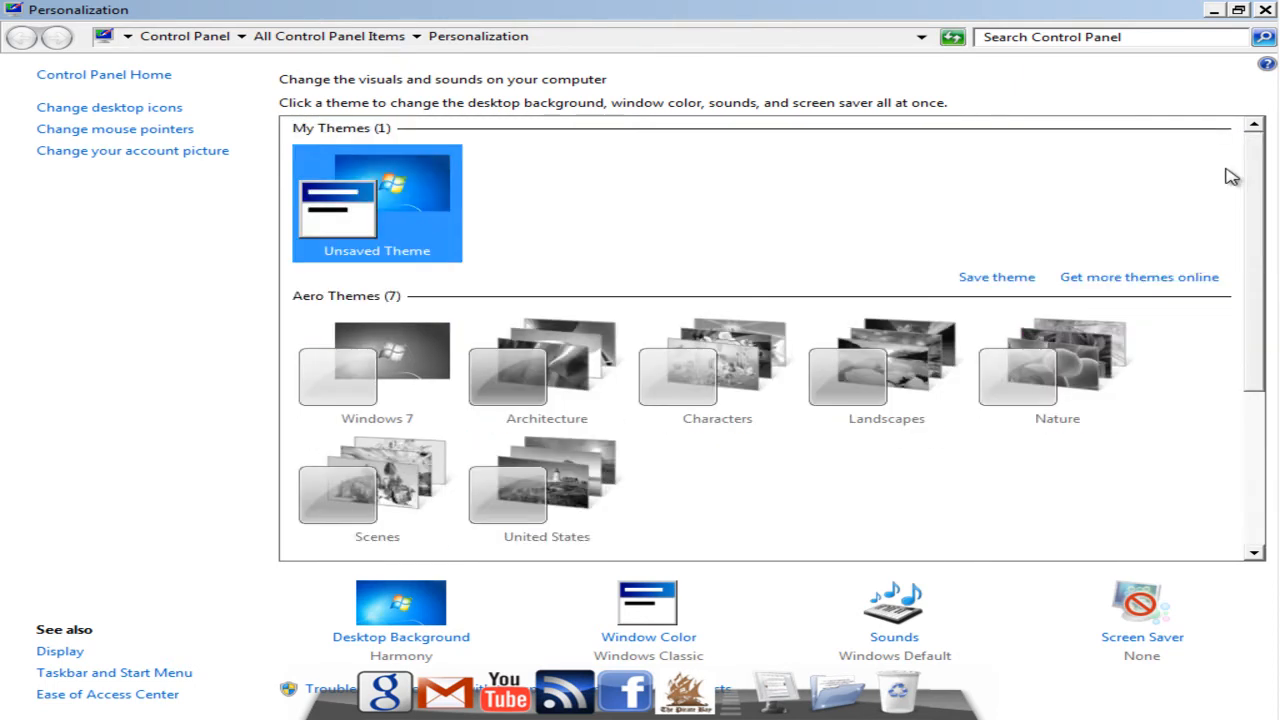
scroll(down, 3)
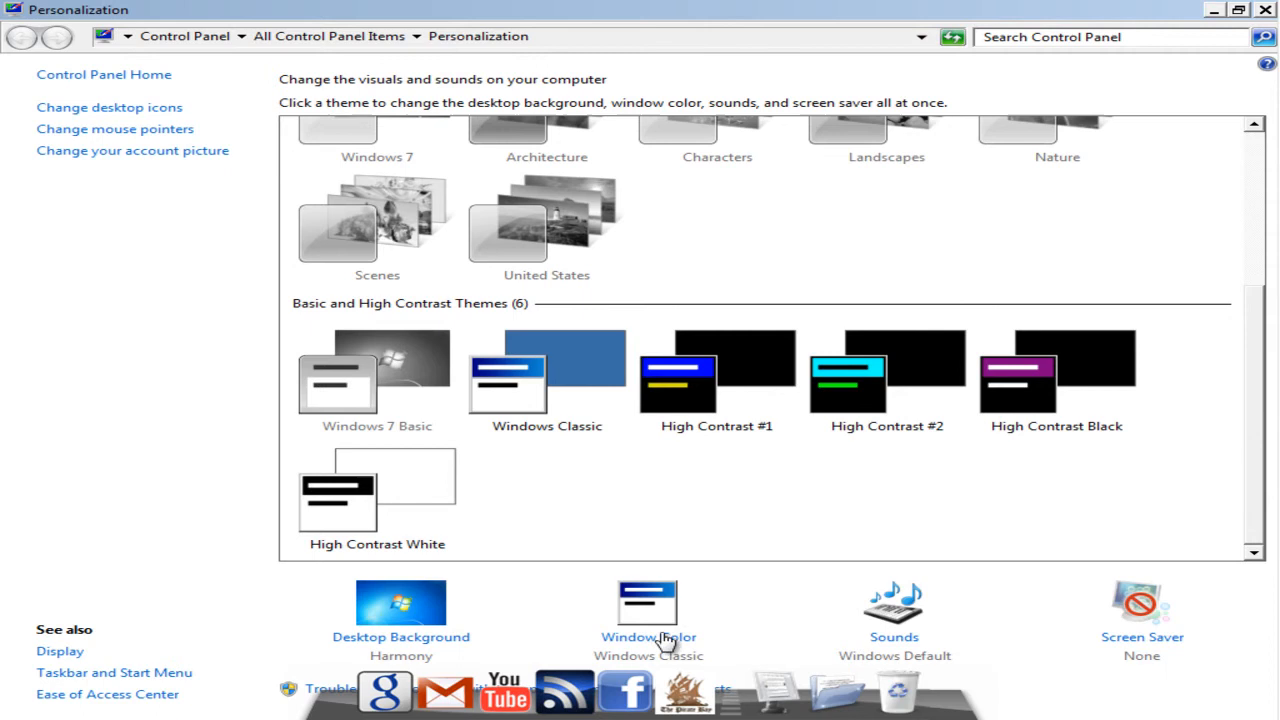
click(648, 620)
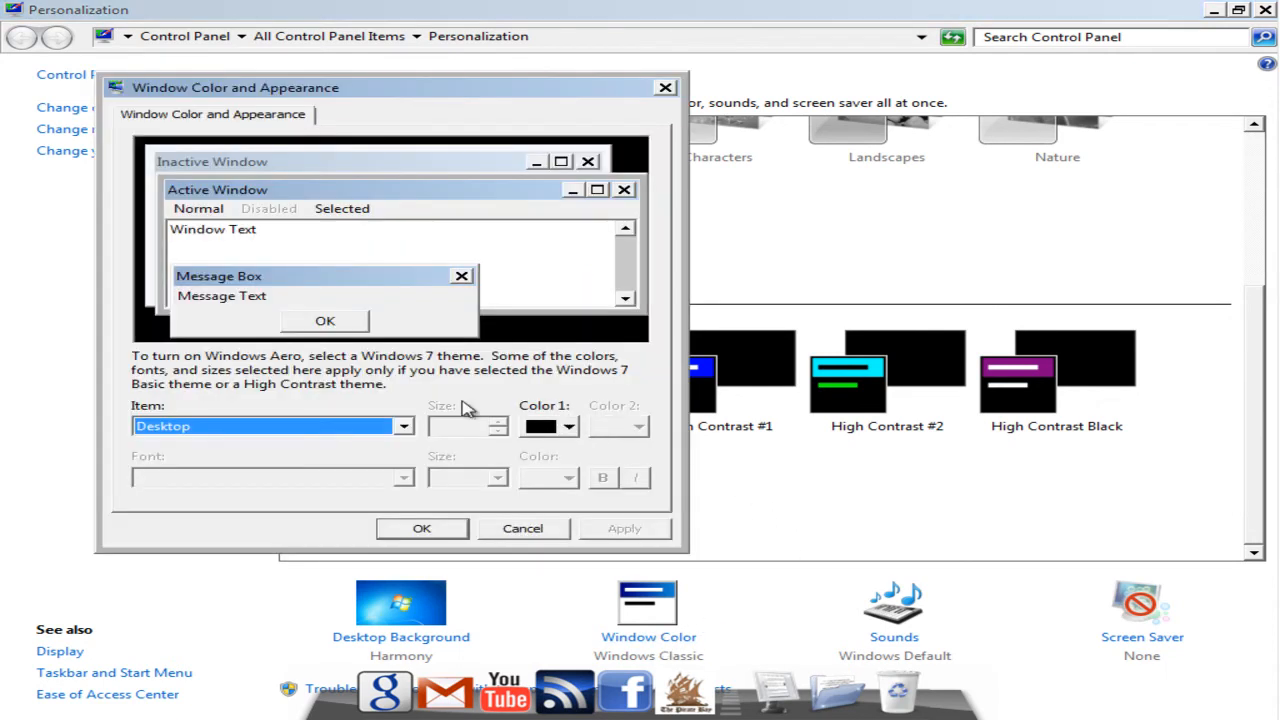
click(524, 528)
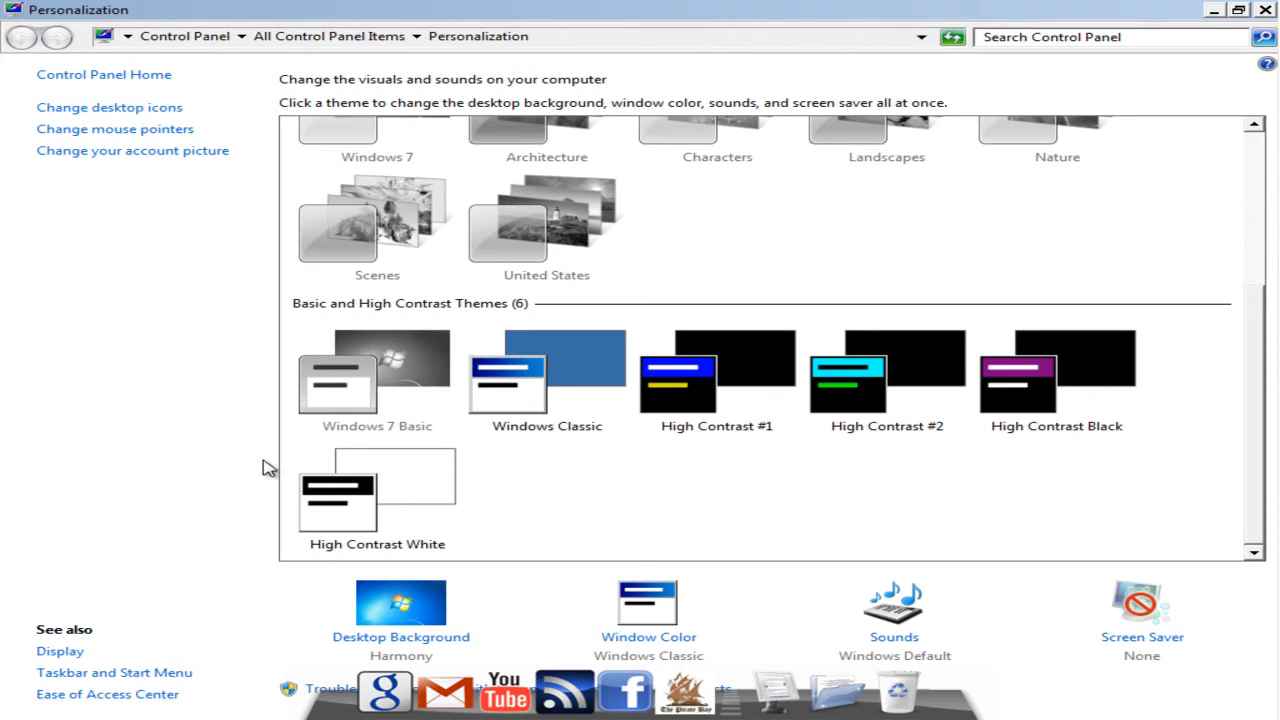
mouse_move(1242, 390)
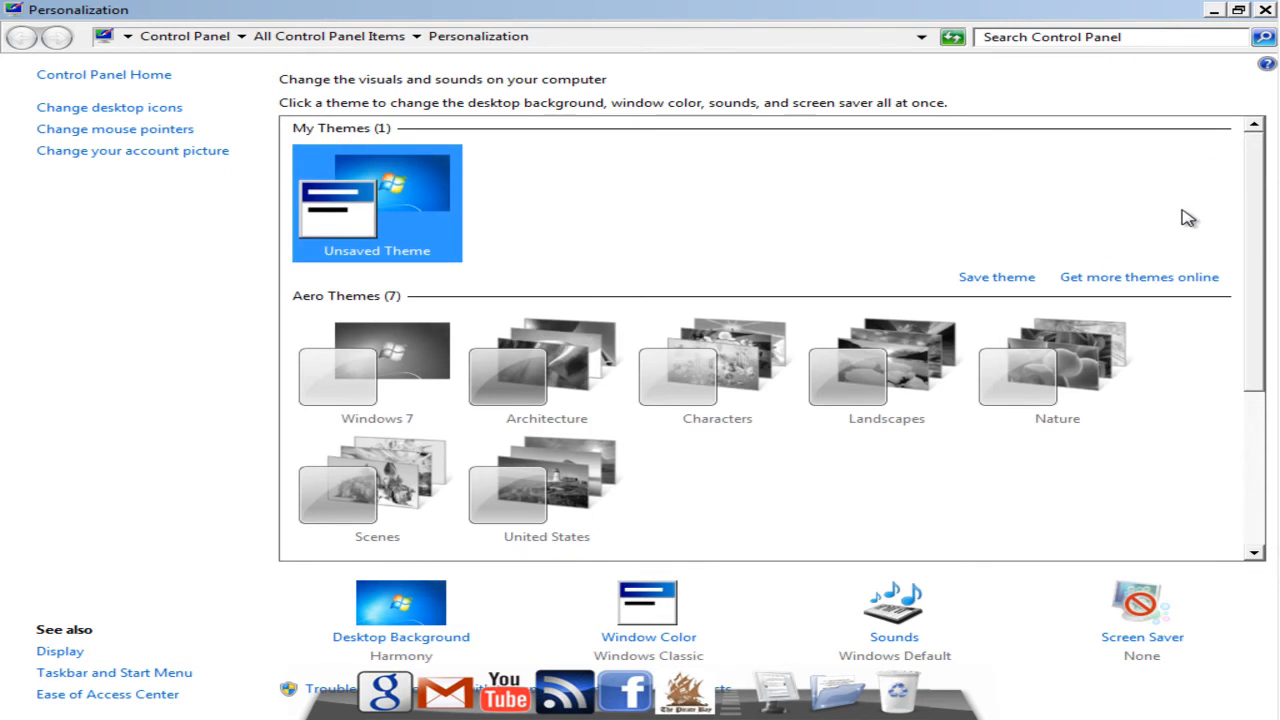
scroll(down, 3)
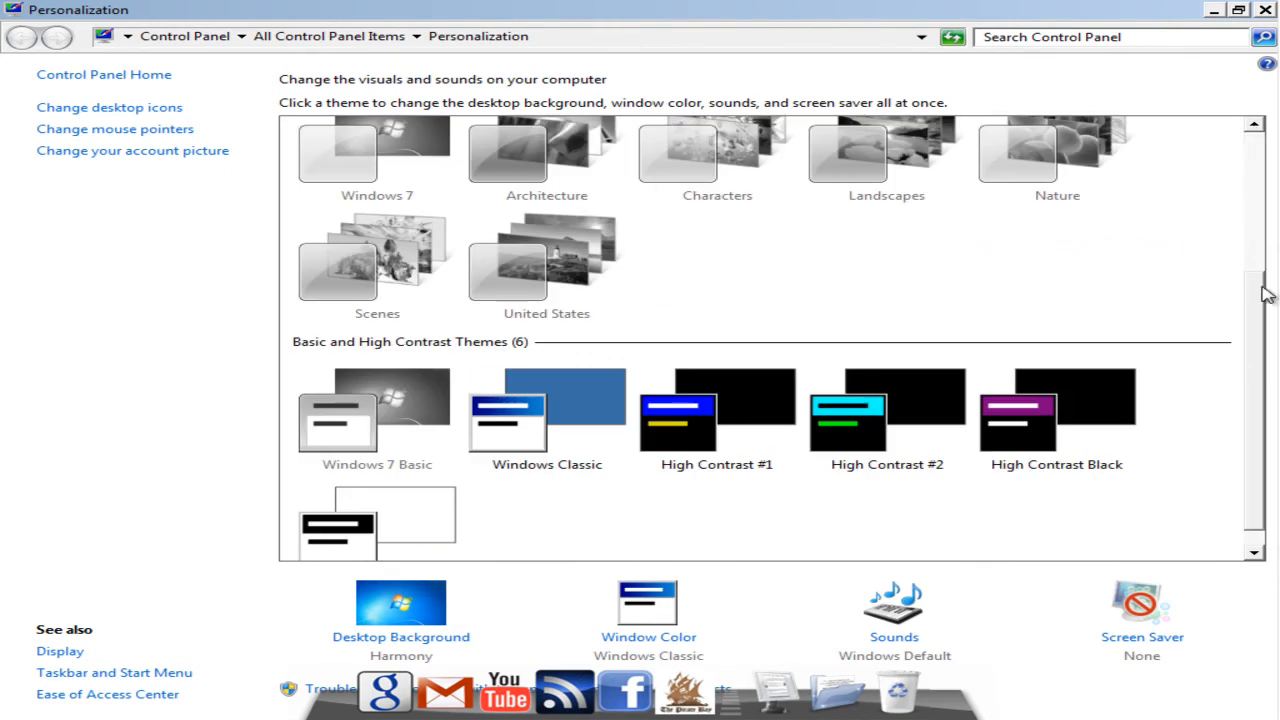
scroll(down, 3)
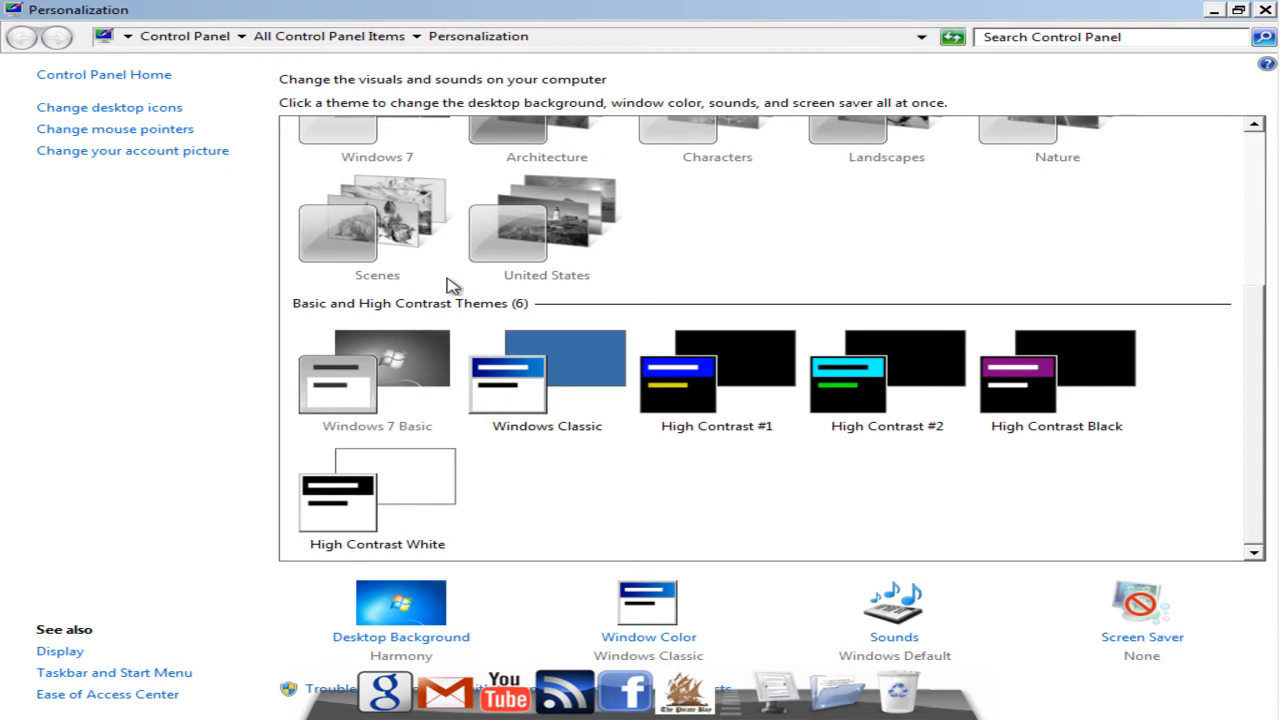
mouse_move(74, 264)
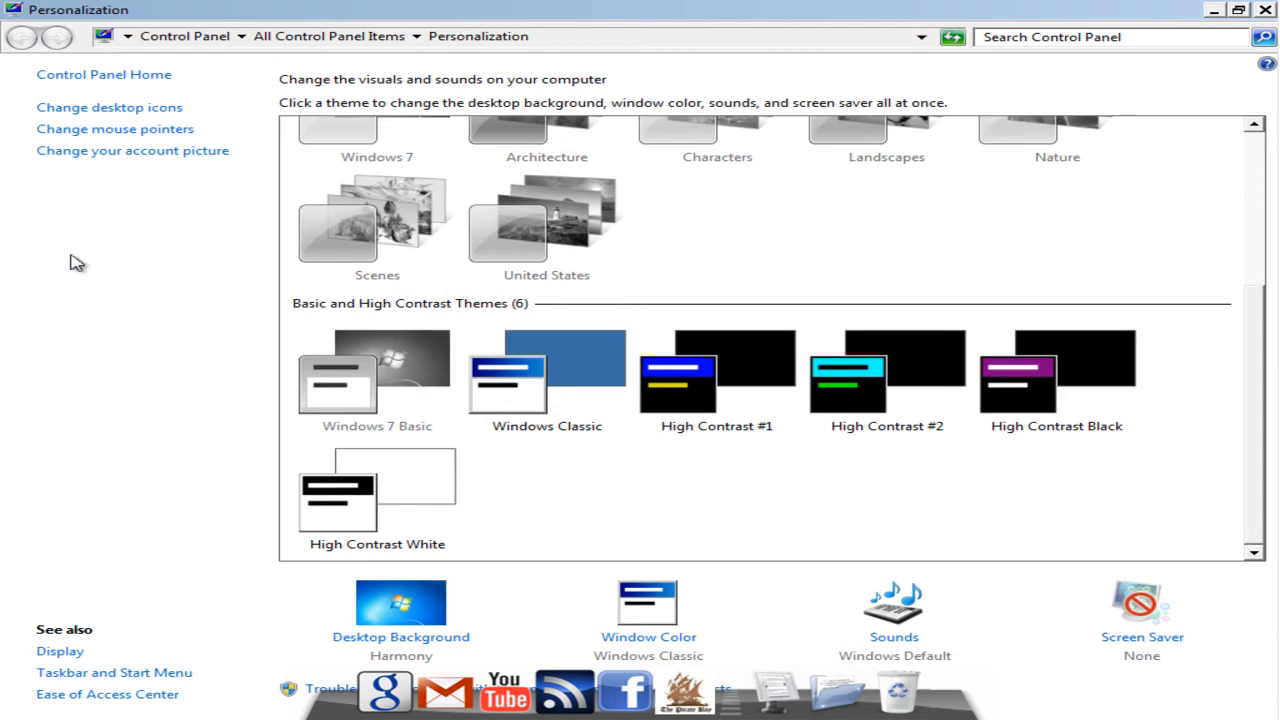
mouse_move(648, 480)
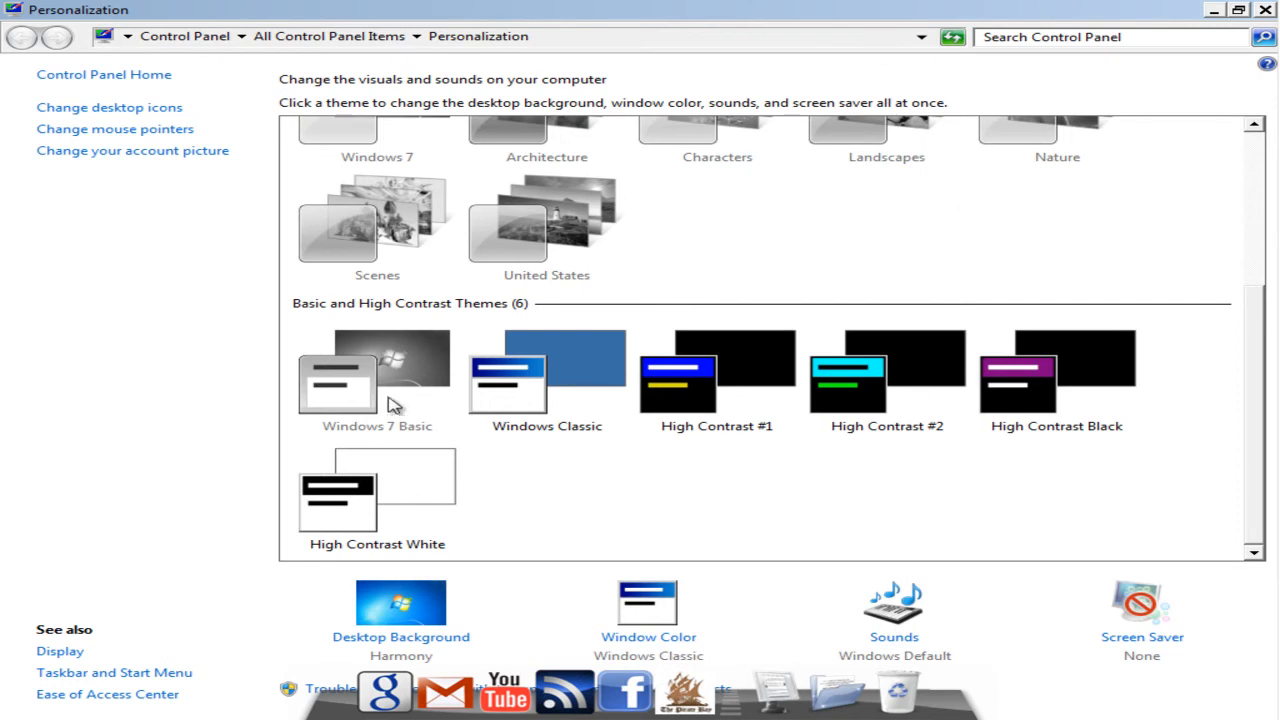
mouse_move(496, 318)
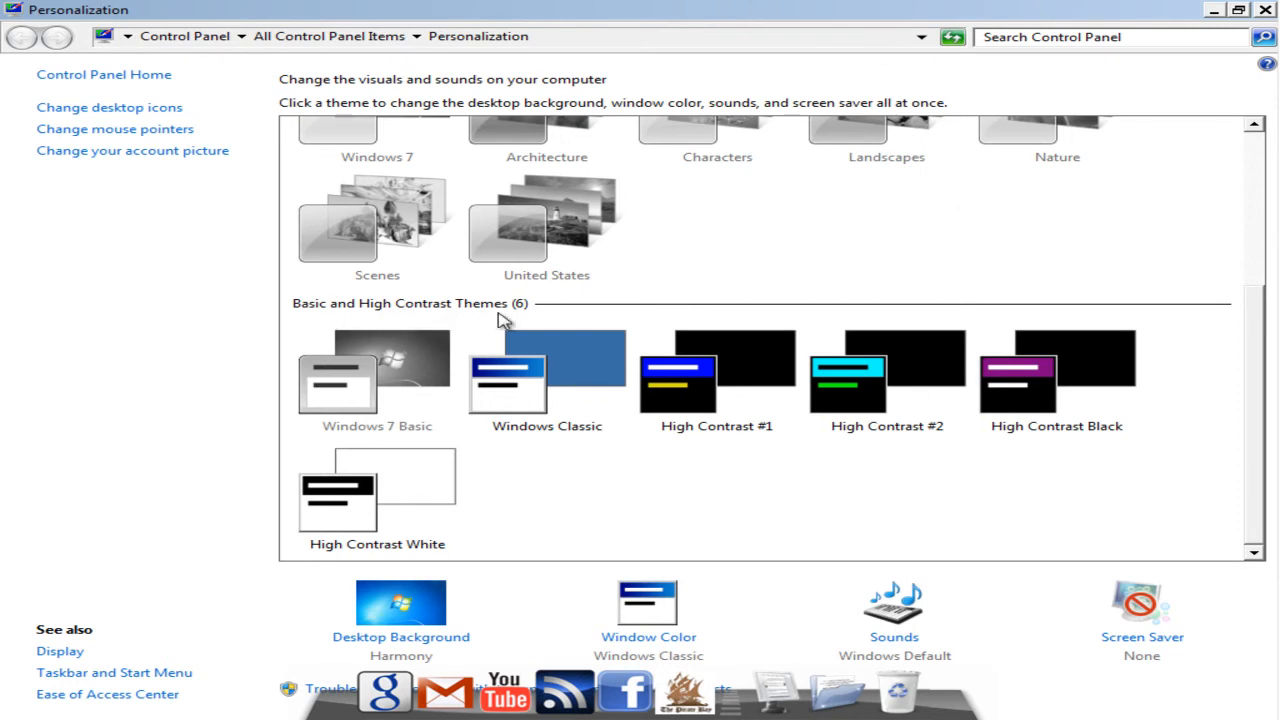
mouse_move(388, 384)
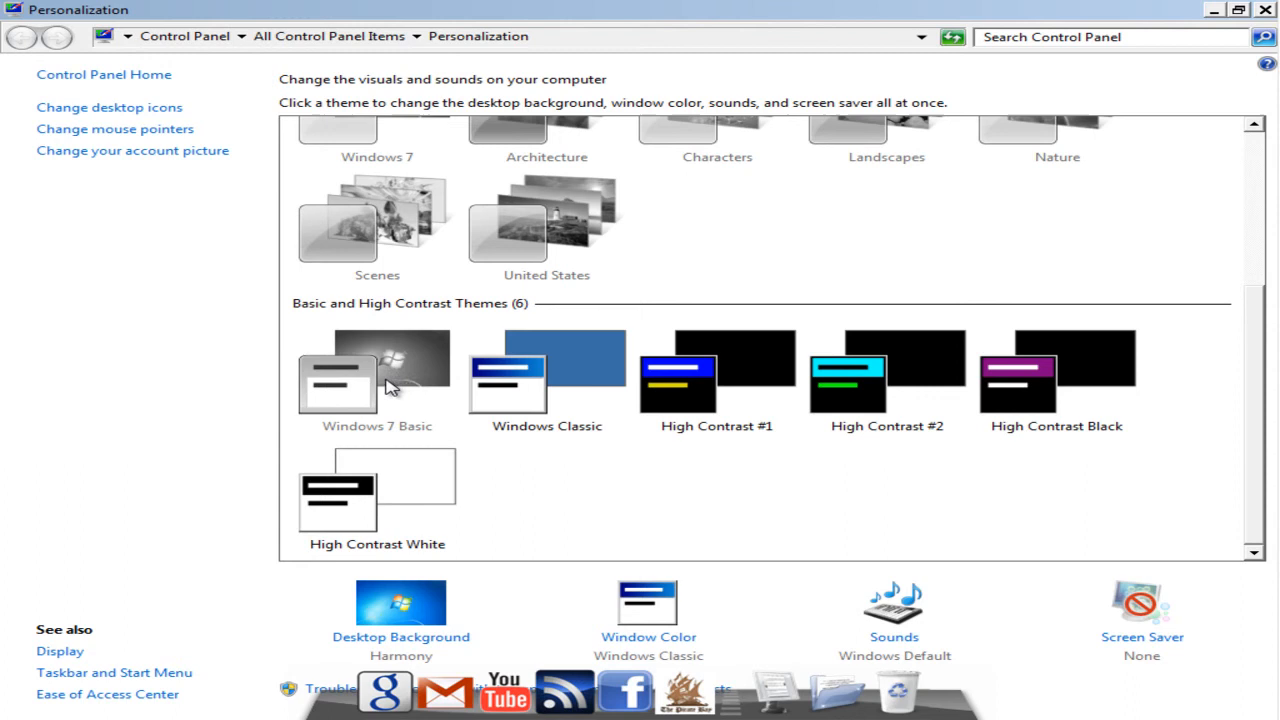
mouse_move(1234, 324)
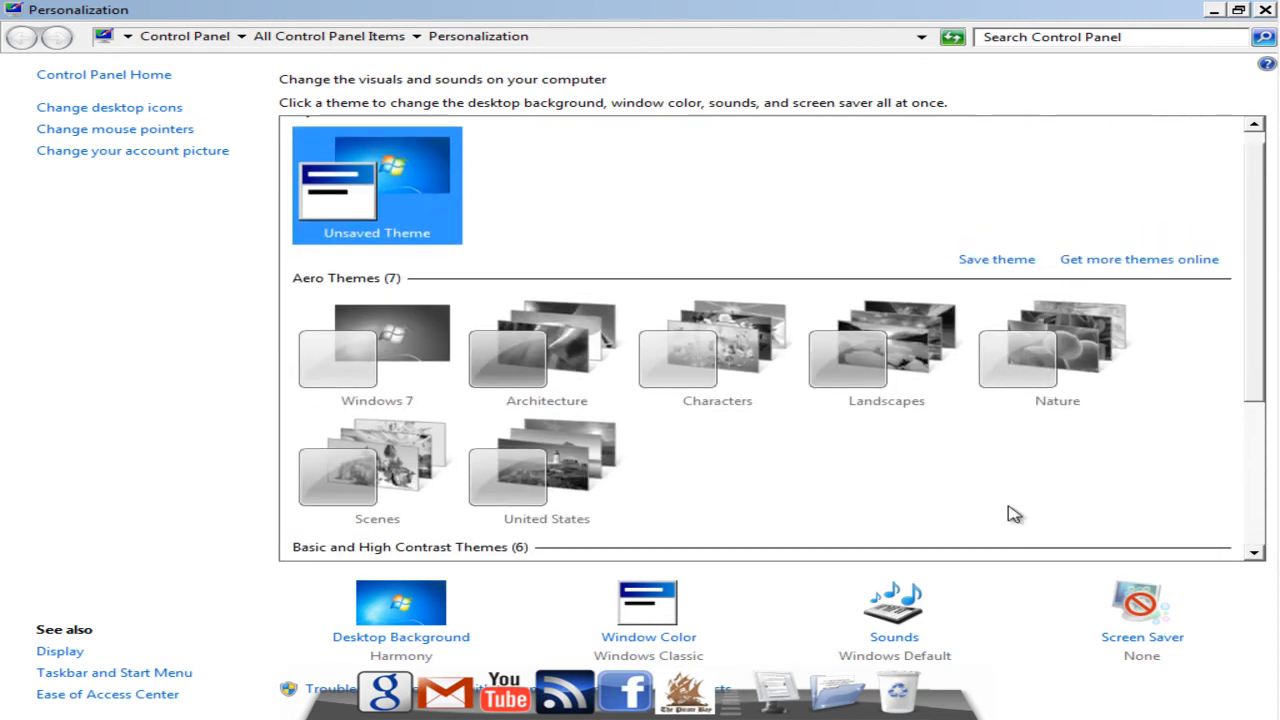
mouse_move(744, 384)
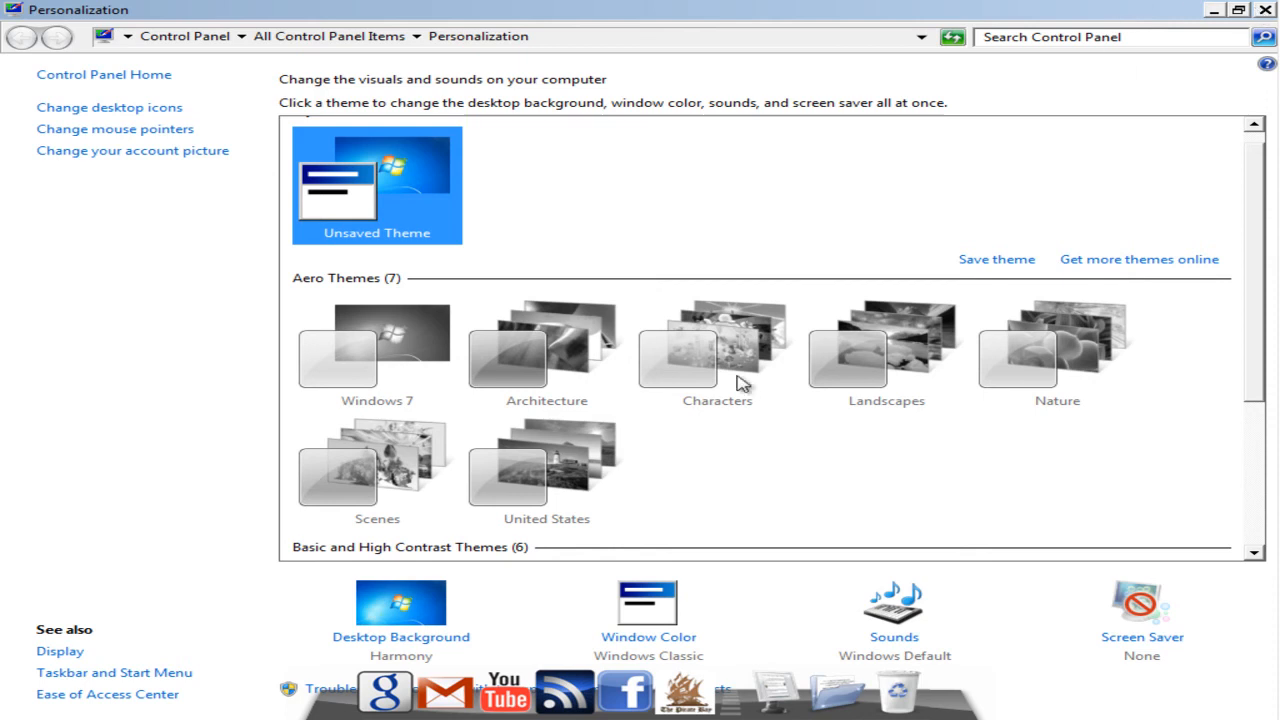
Step: Close Personalization, open Computer from the Start menu to check the window style, then close it
click(1264, 10)
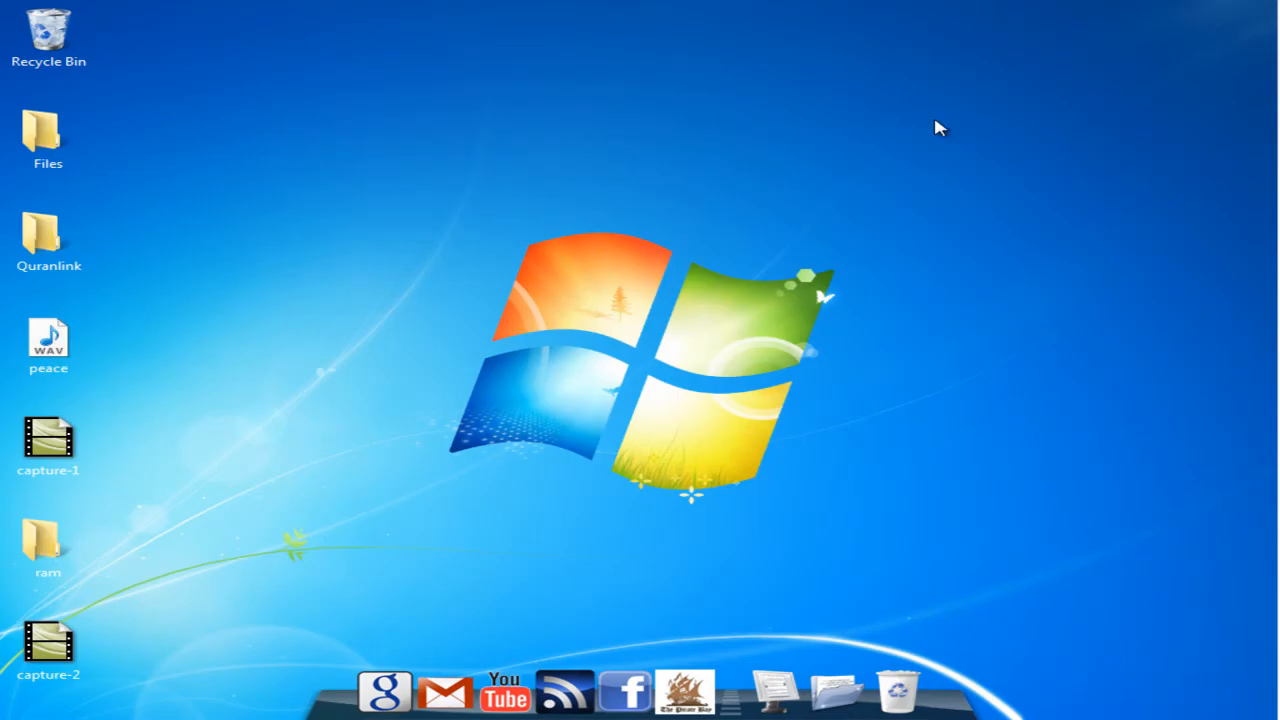
click(1244, 12)
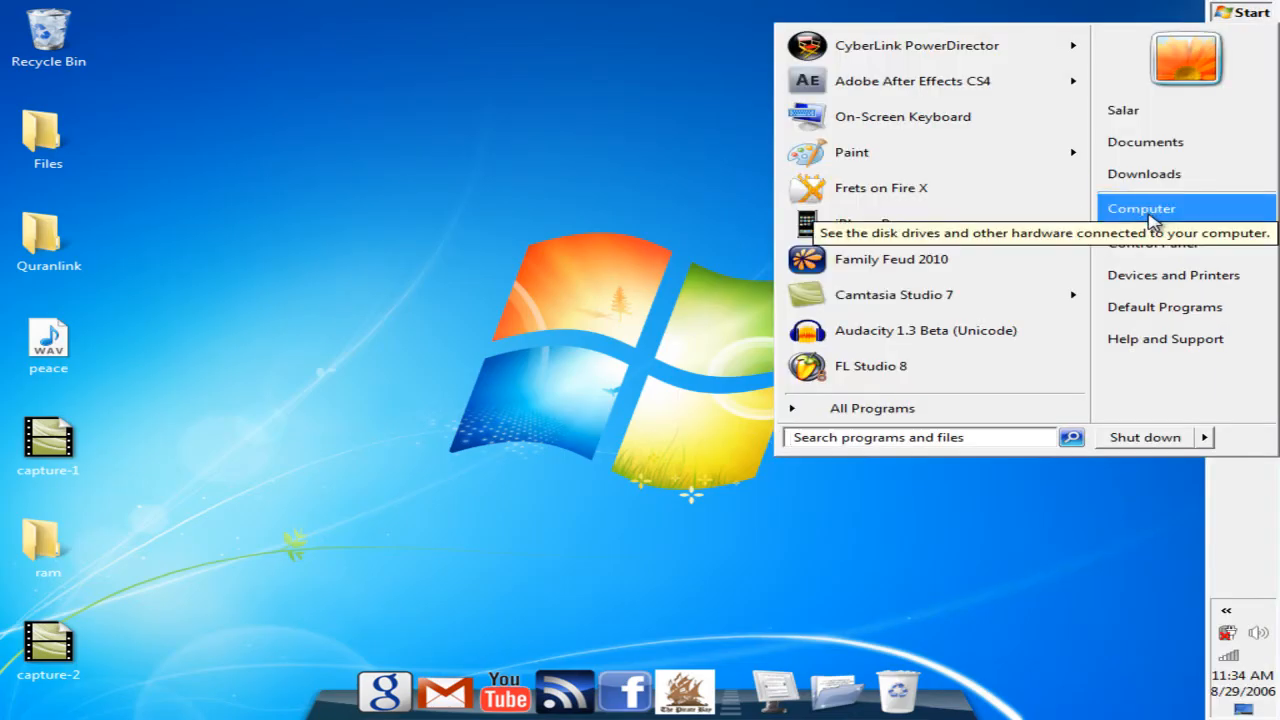
click(1142, 208)
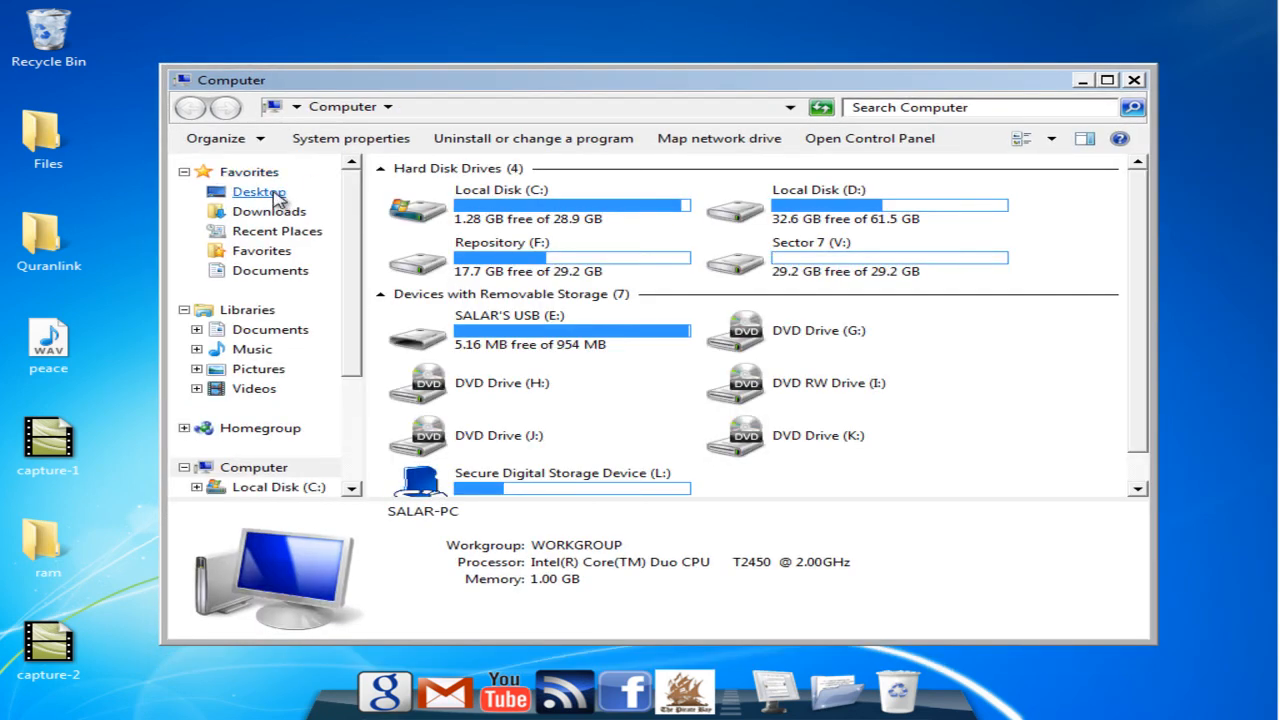
click(1136, 76)
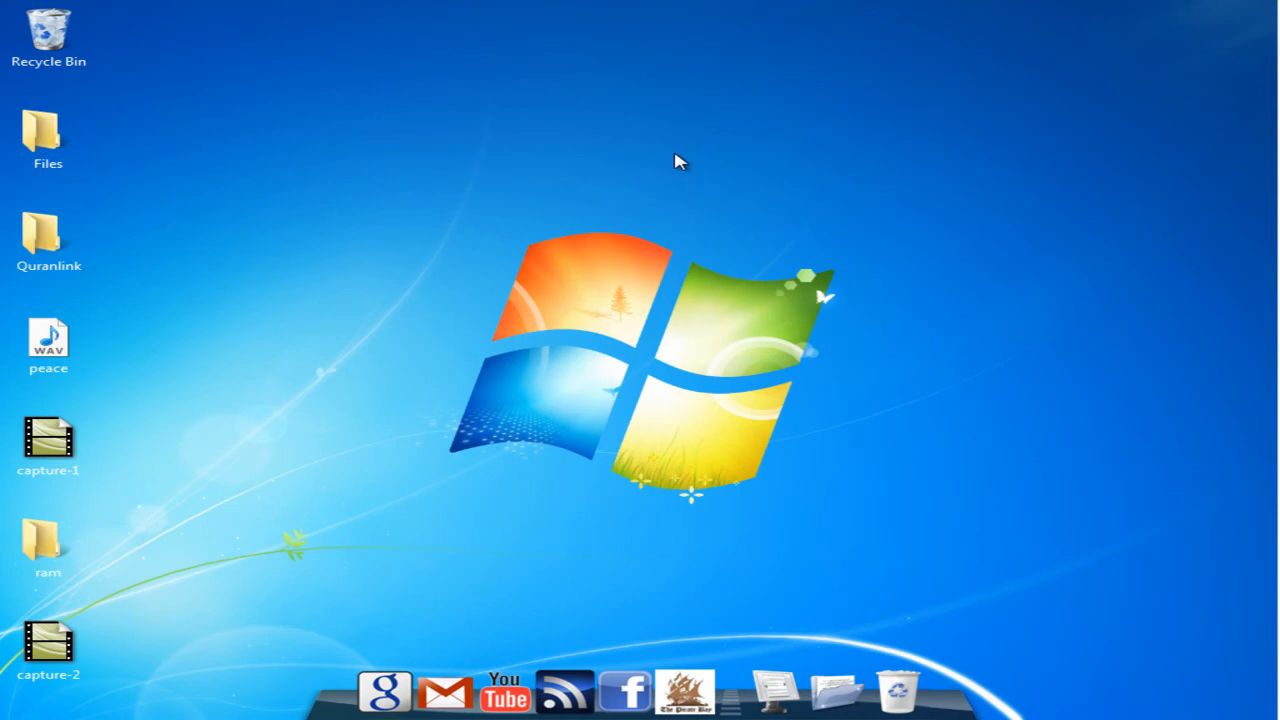
mouse_move(640, 180)
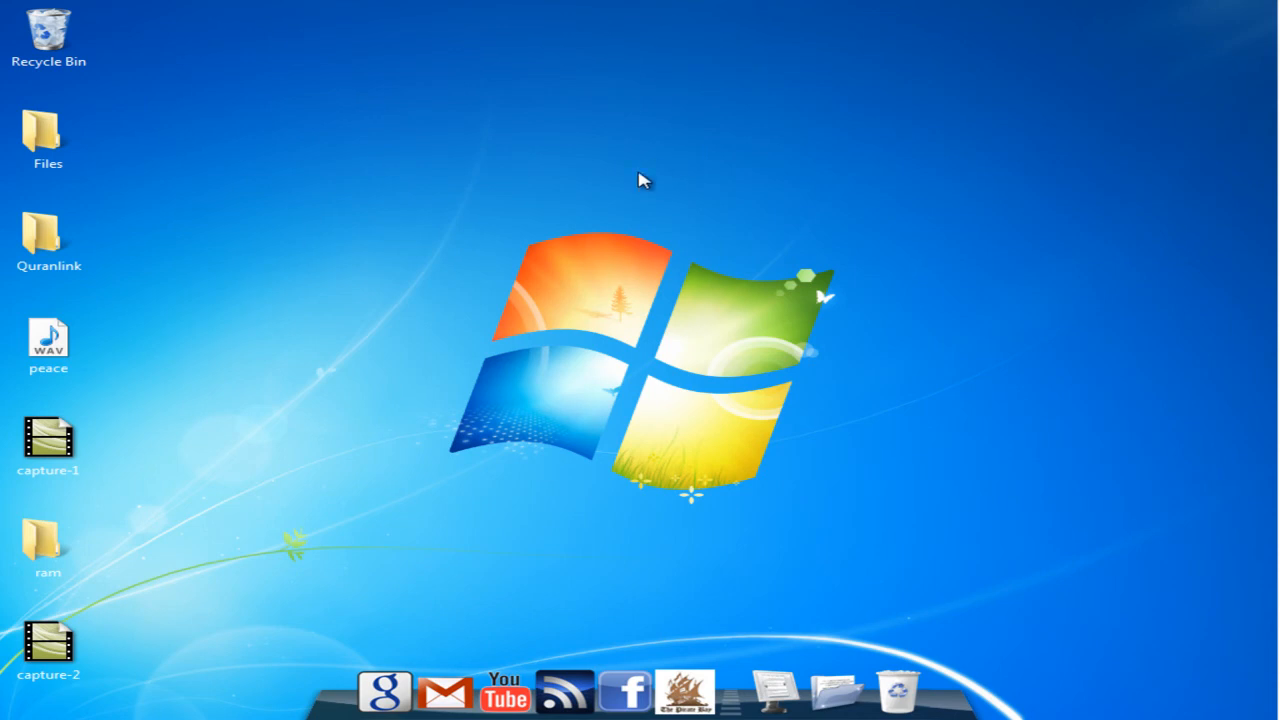
mouse_move(76, 12)
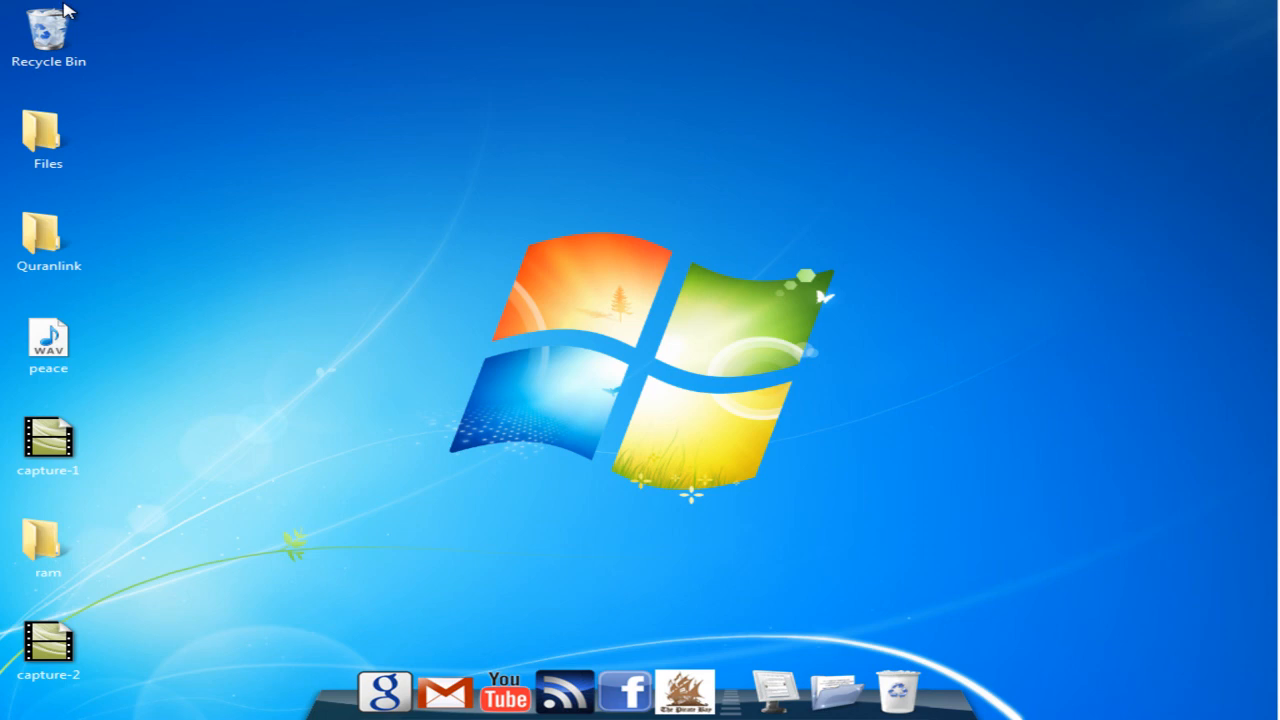